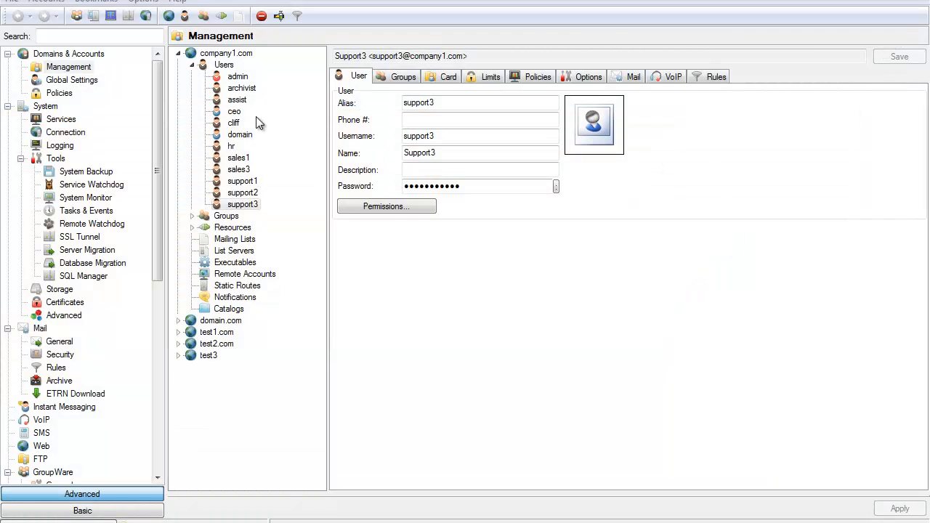
pyautogui.moveTo(247, 128)
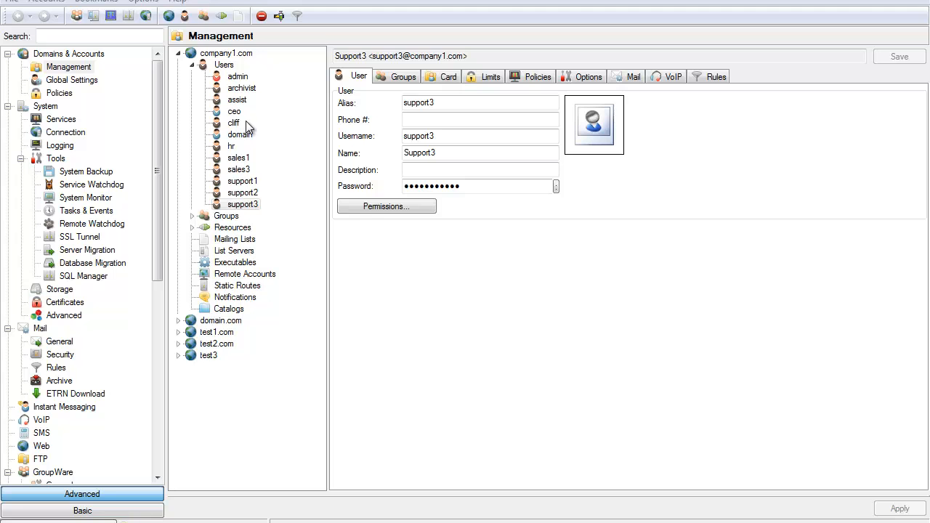
# - From the company1.com Users context menu, start a new user account
pyautogui.rightClick(233, 122)
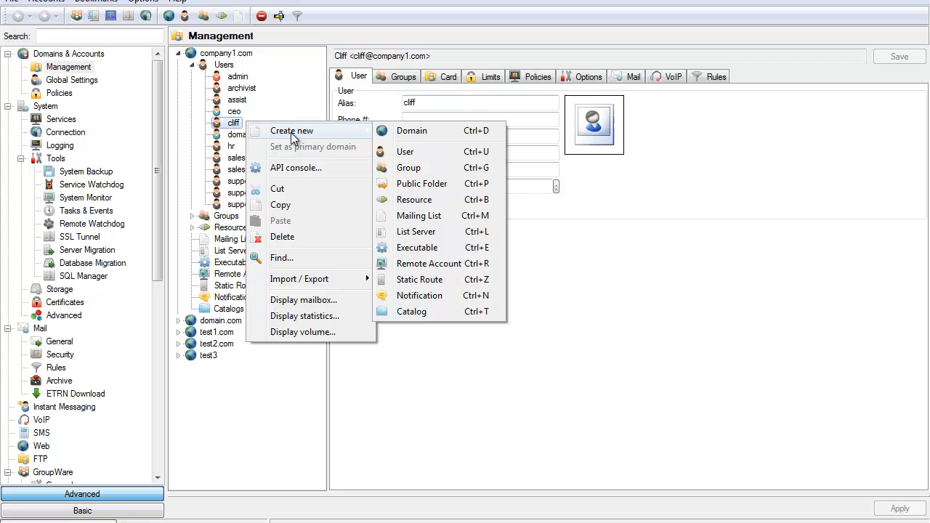
pyautogui.moveTo(405, 152)
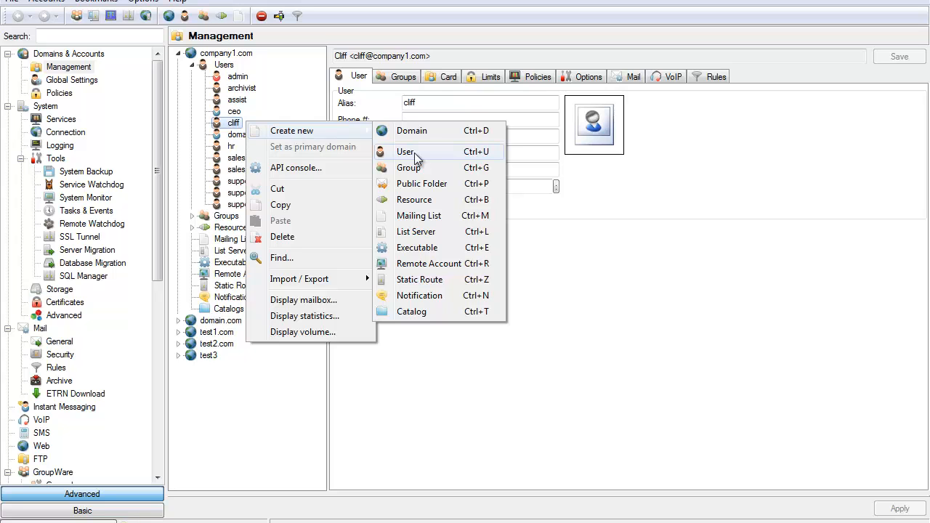
pyautogui.click(406, 151)
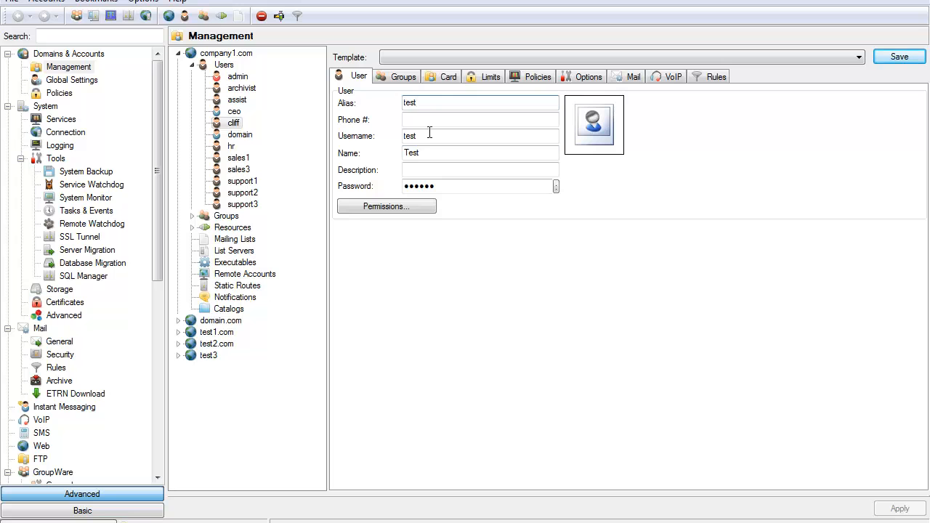
# - Create user 'test' with description 'testing user account' and a password, and save it
pyautogui.click(479, 120)
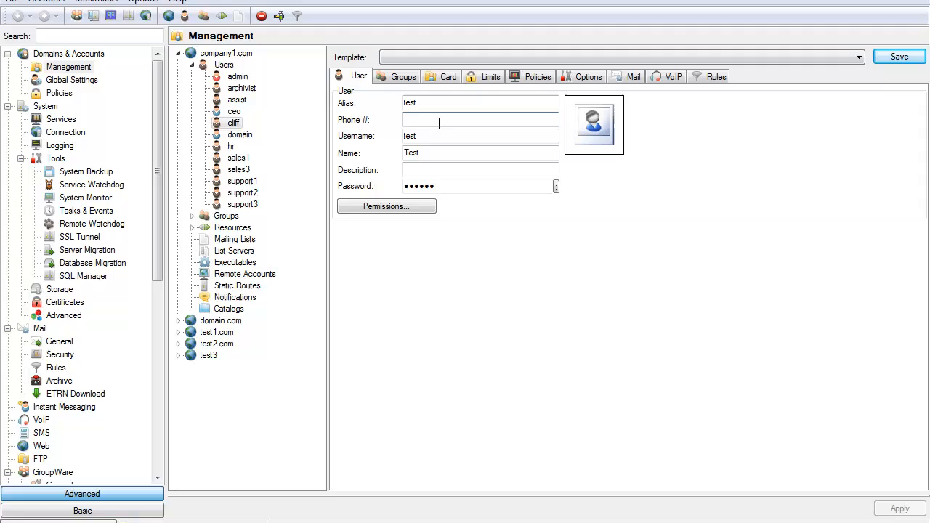
pyautogui.click(479, 120)
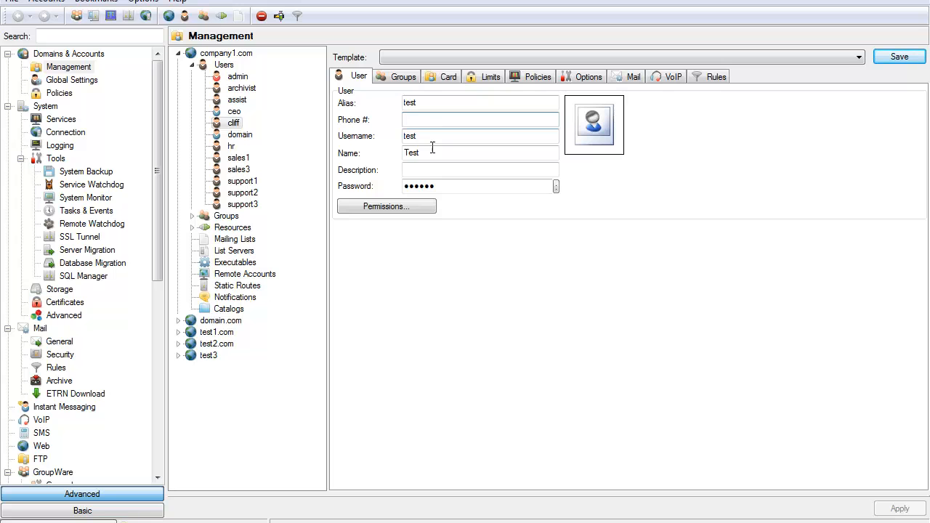
pyautogui.click(480, 169)
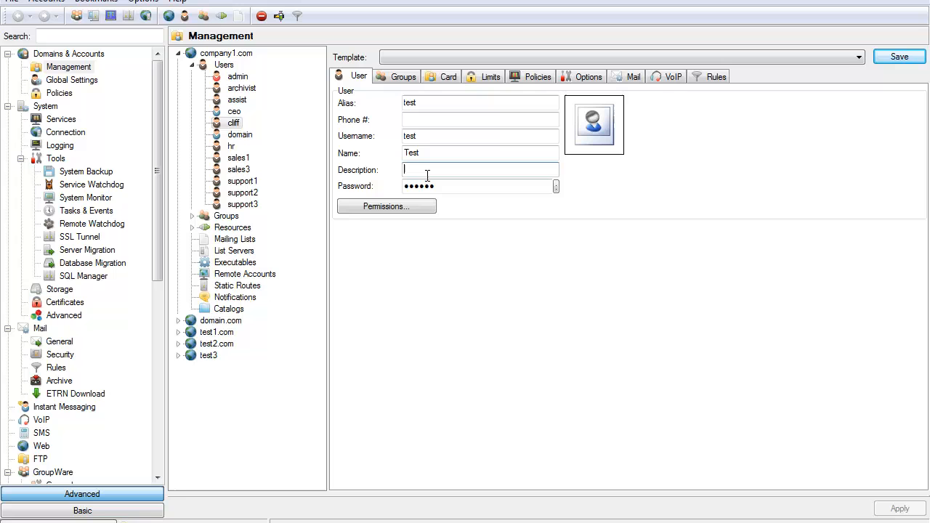
pyautogui.write('testing user account')
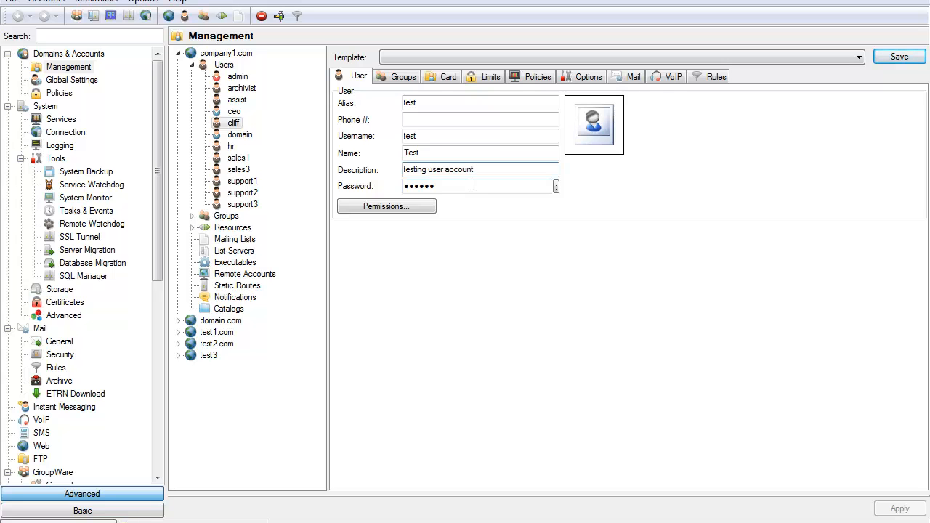
pyautogui.moveTo(539, 225)
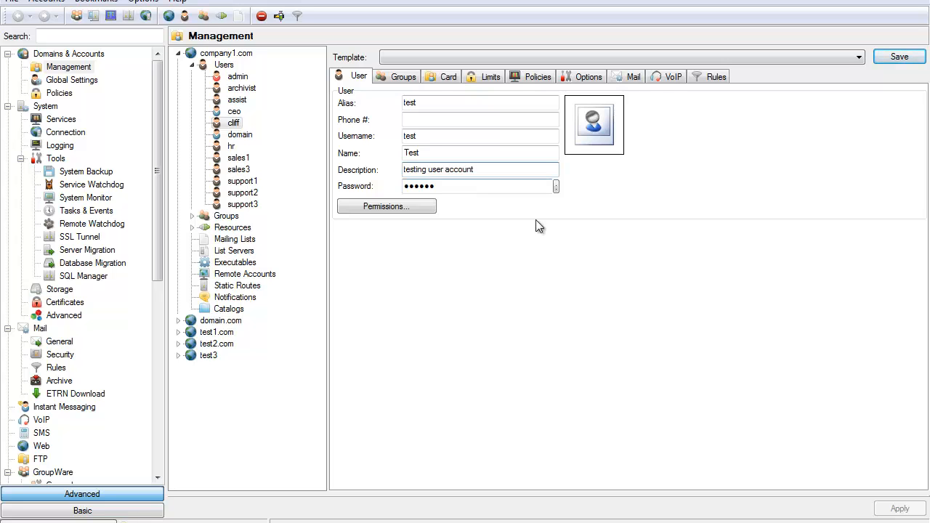
pyautogui.click(480, 169)
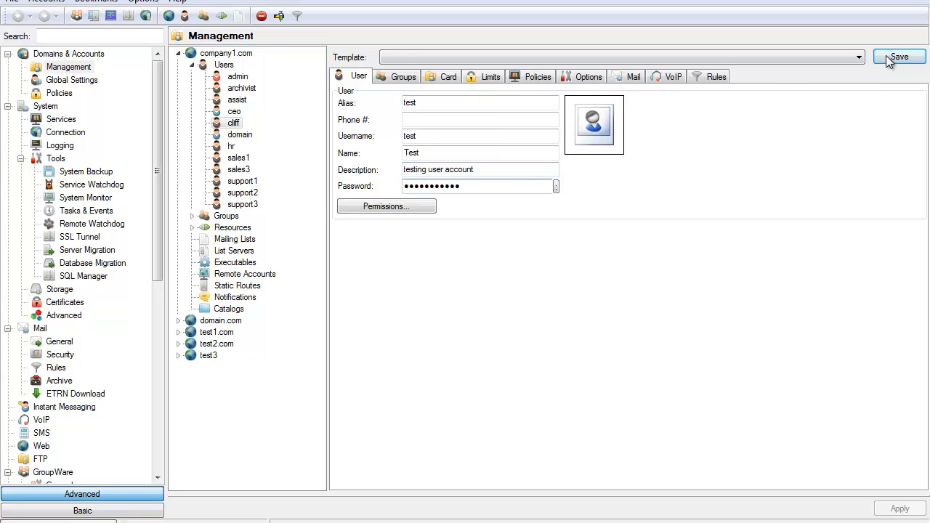
pyautogui.click(898, 56)
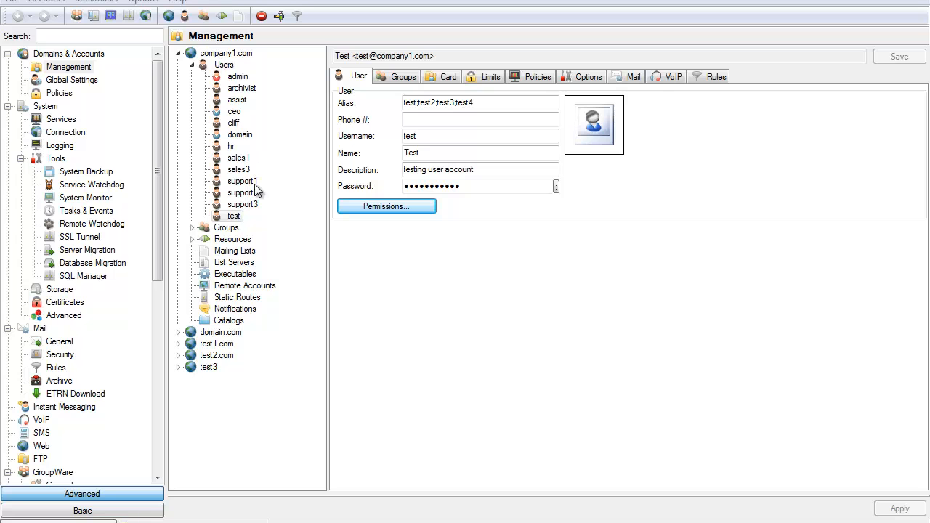
pyautogui.moveTo(257, 198)
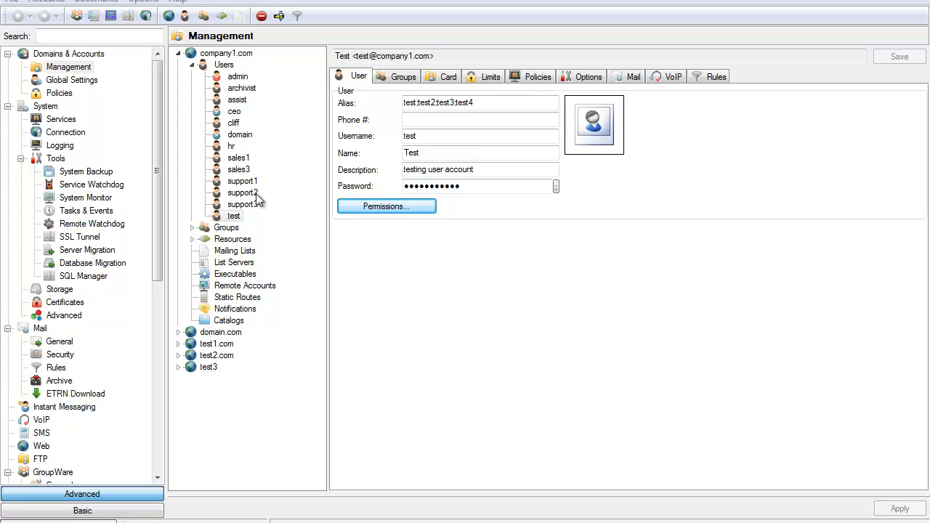
# - Show the test user's group memberships: gal, newgroup, officecal and sending
pyautogui.click(403, 76)
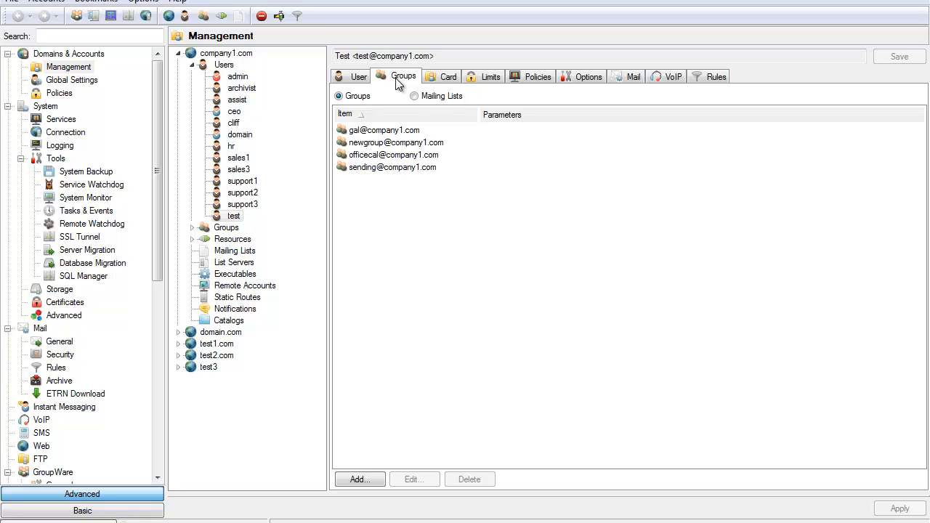
# - Review the test user's contact card, then display its size and expiration limits
pyautogui.click(448, 76)
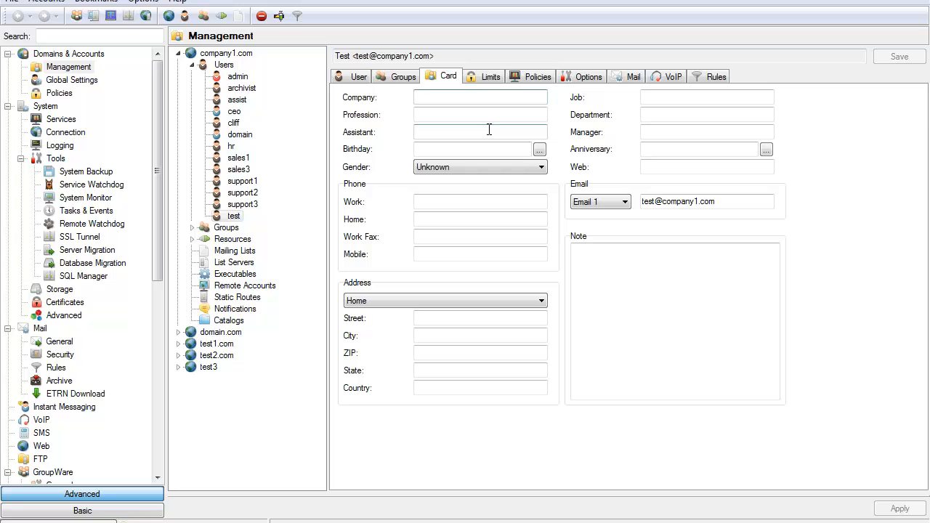
pyautogui.moveTo(472, 151)
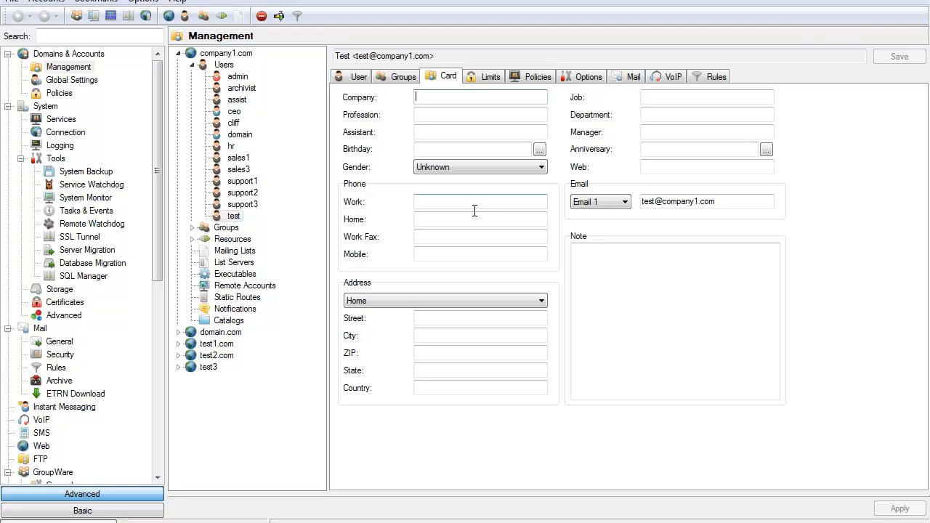
pyautogui.click(491, 77)
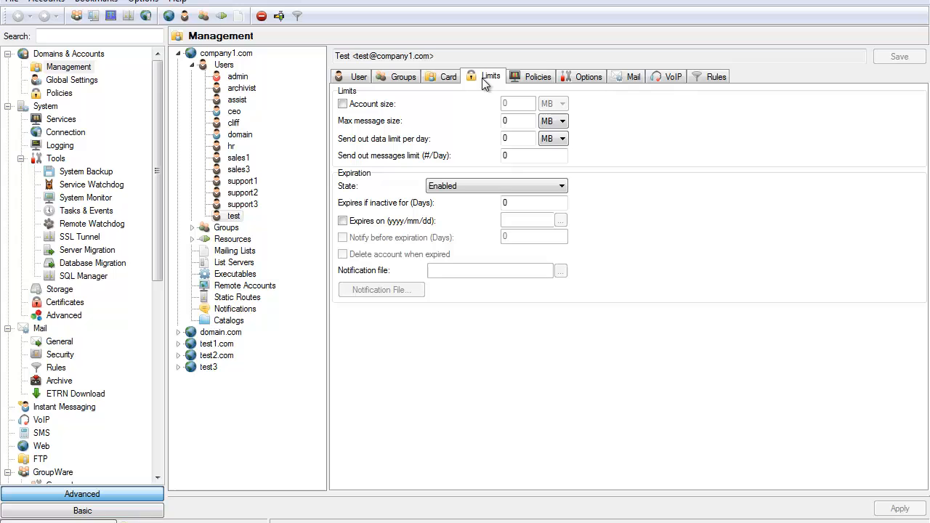
pyautogui.moveTo(481, 127)
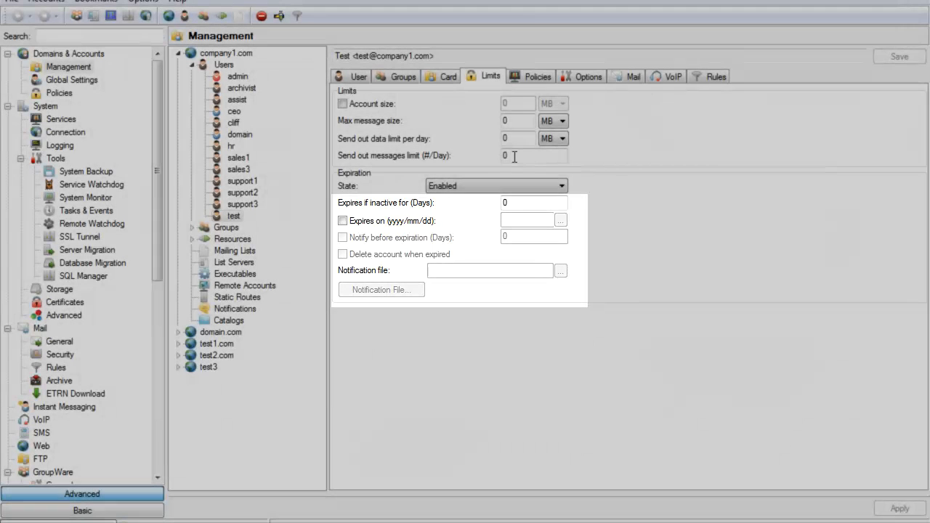
# - Display the test account's service policies, with SyncML and Quarantine unchecked
pyautogui.click(537, 76)
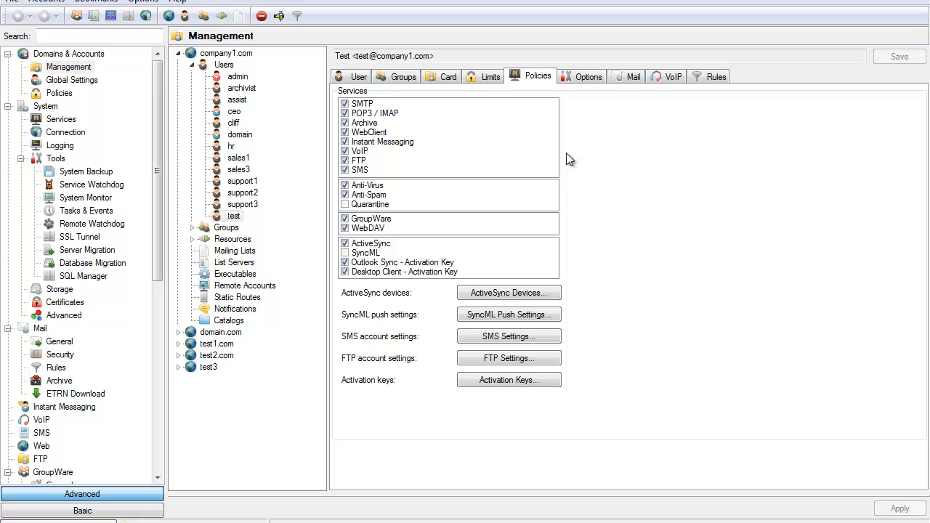
pyautogui.moveTo(505, 129)
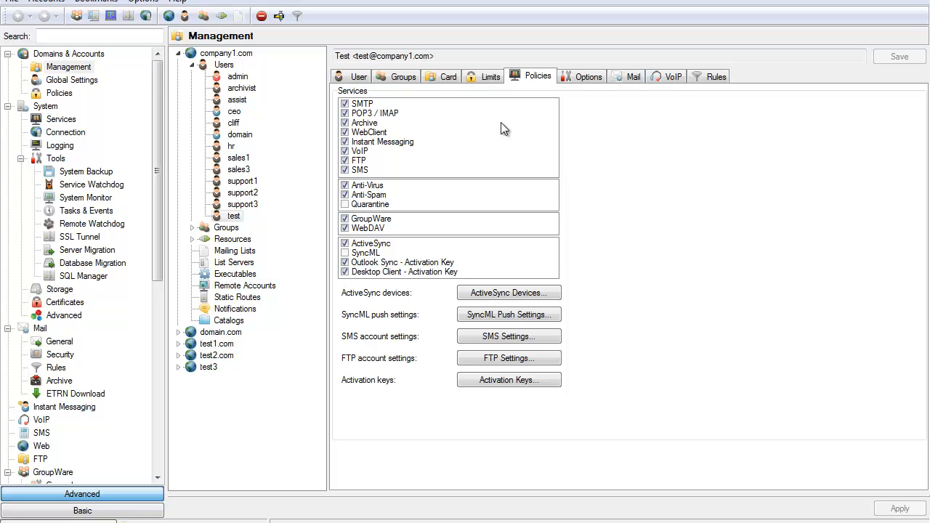
pyautogui.moveTo(492, 263)
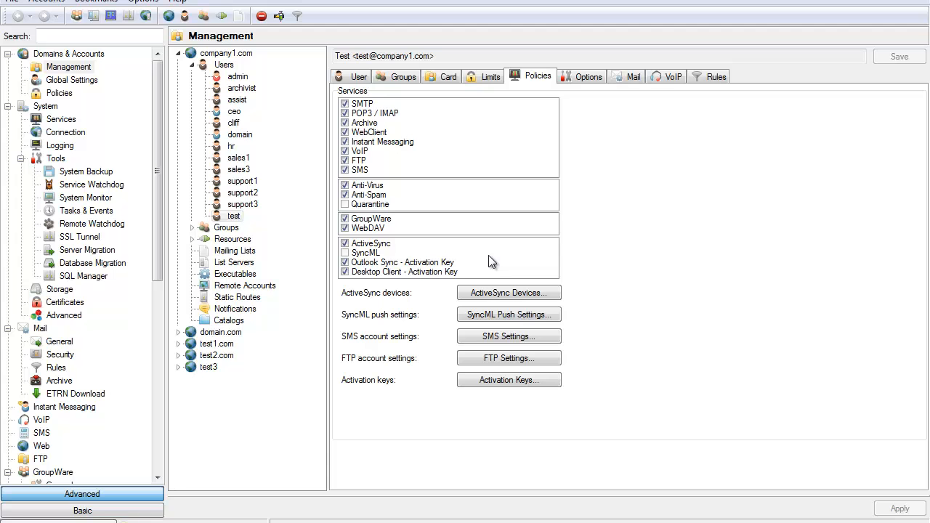
# - Disable ActiveSync for test, check its Outlook Sync key, and view its empty device list
pyautogui.click(509, 379)
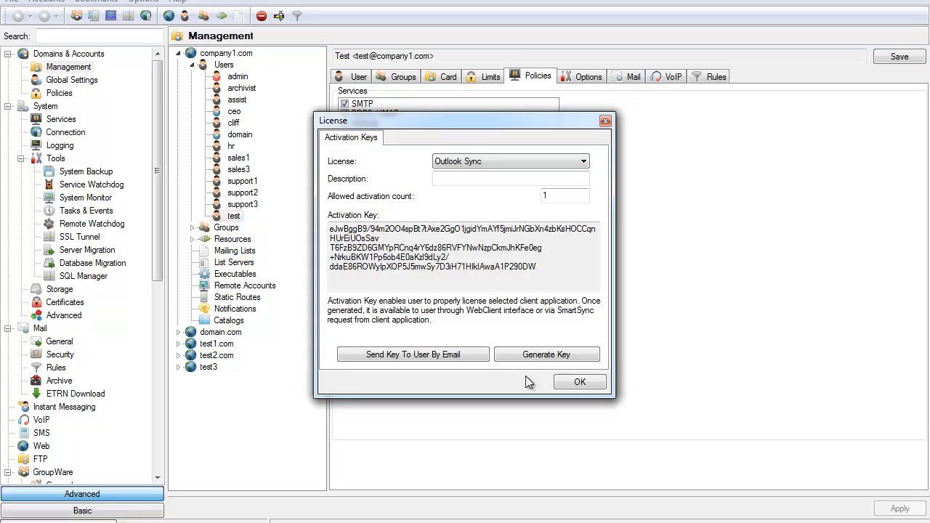
pyautogui.moveTo(608, 355)
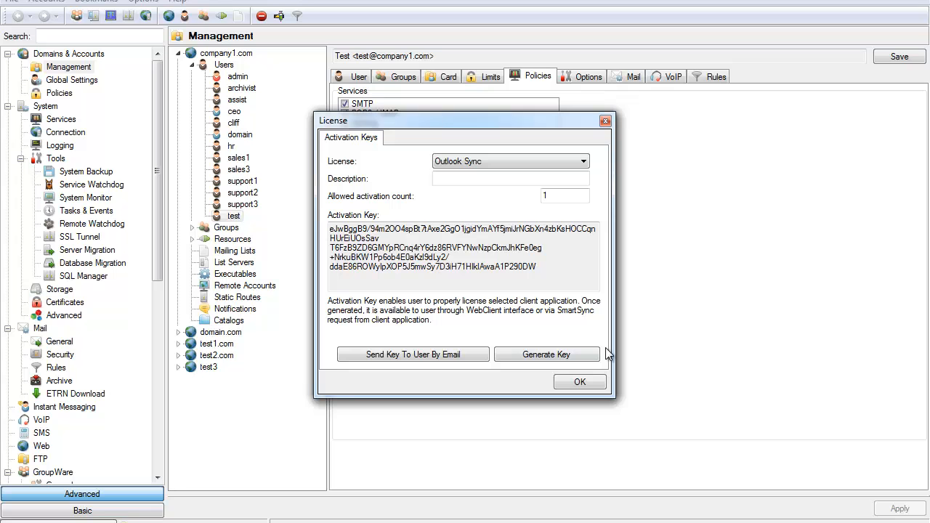
pyautogui.click(579, 381)
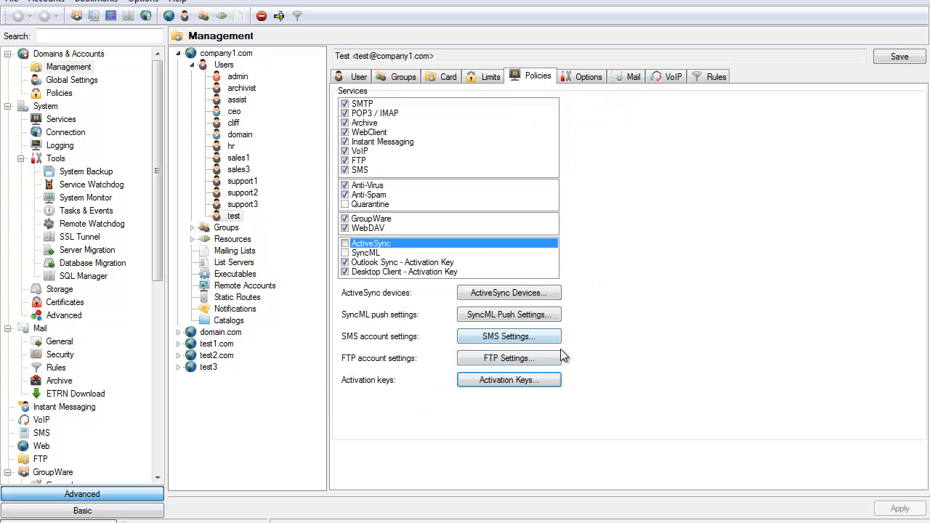
pyautogui.click(509, 292)
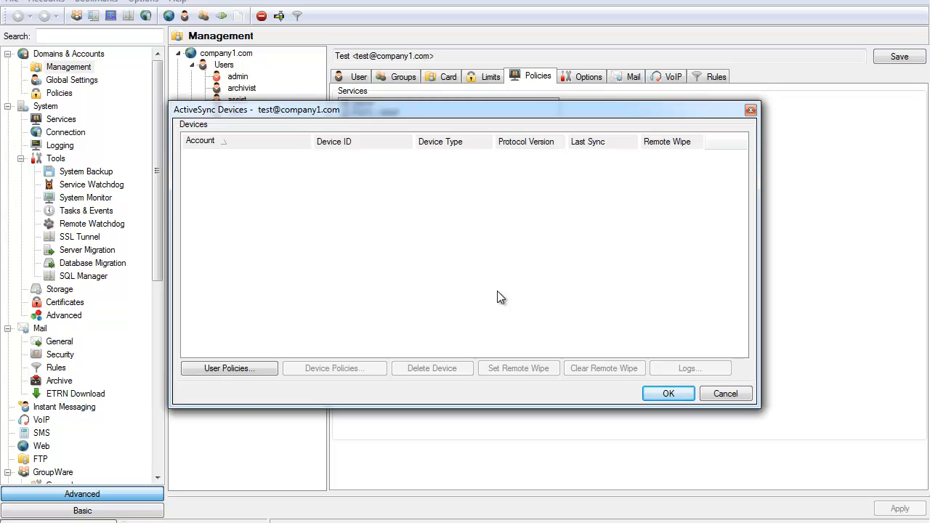
pyautogui.moveTo(283, 190)
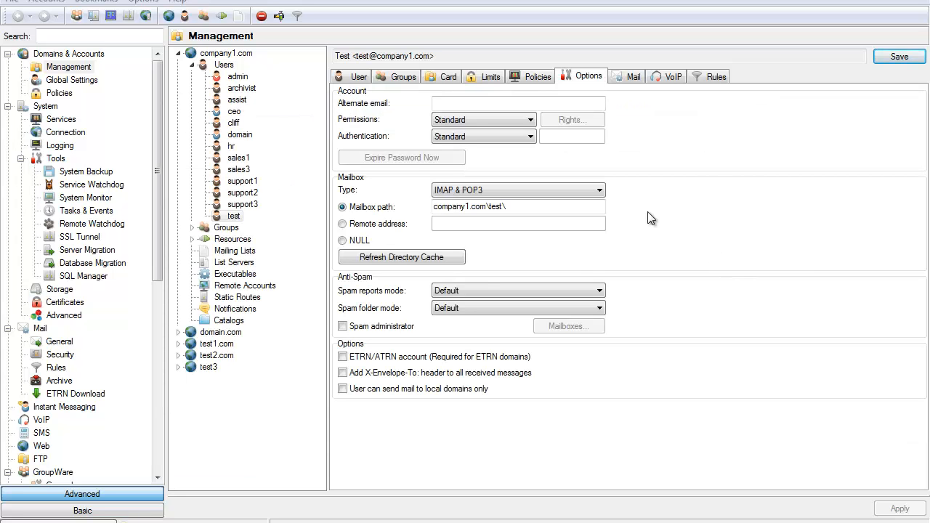
pyautogui.moveTo(636, 153)
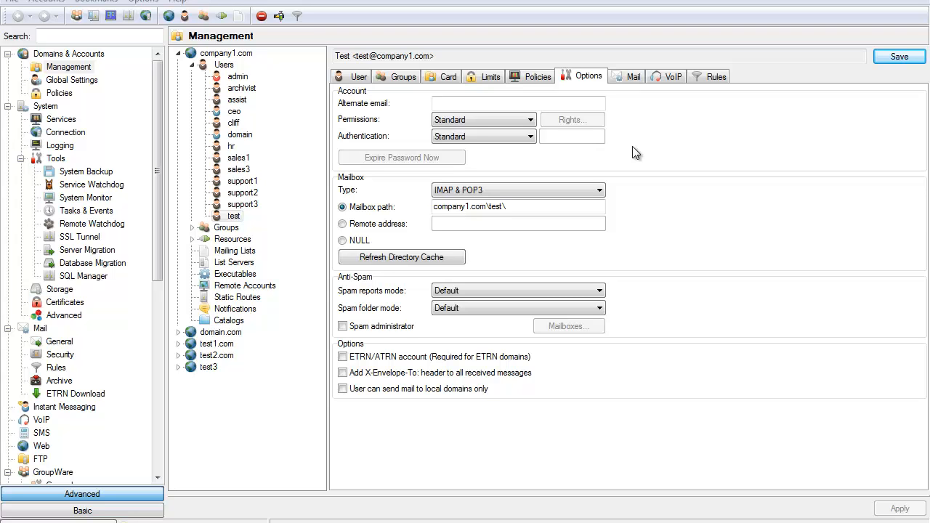
pyautogui.moveTo(342, 107)
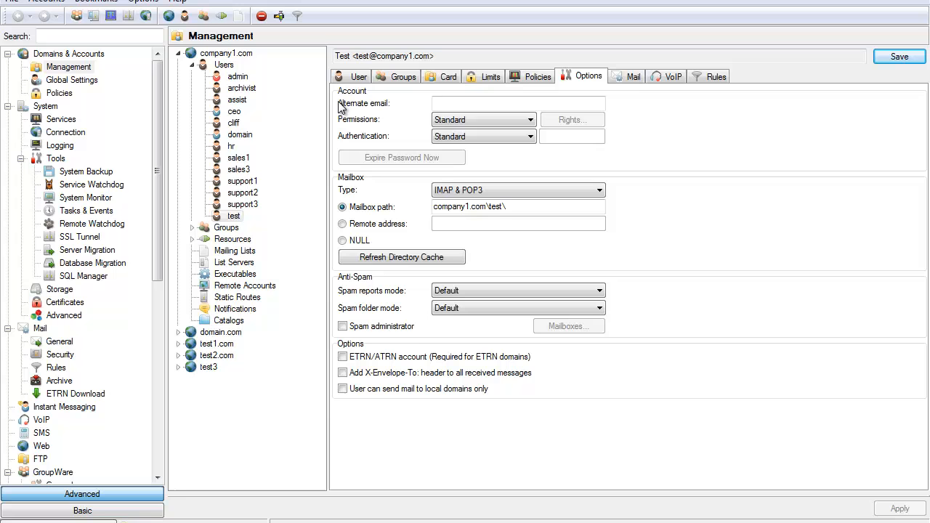
# - Grant the test account Administrator permissions after reviewing domain admin rights, and save
pyautogui.click(517, 102)
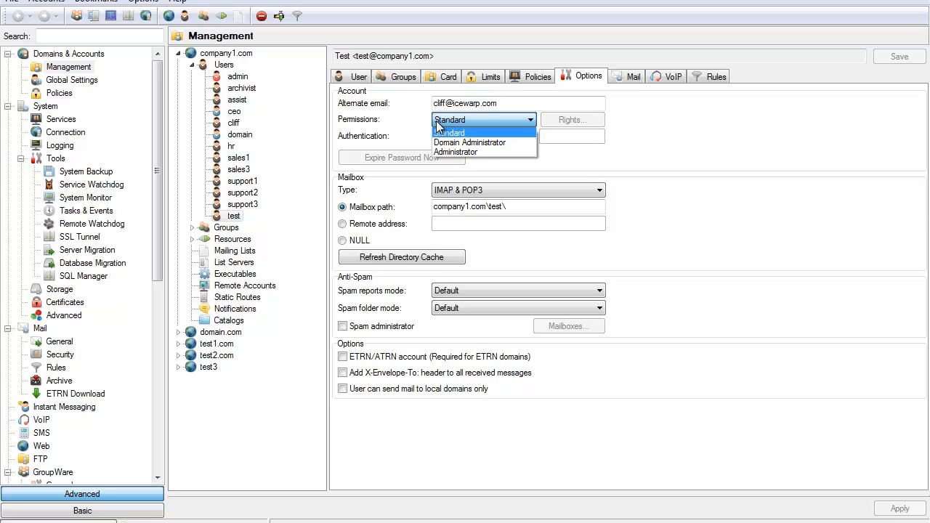
pyautogui.moveTo(628, 120)
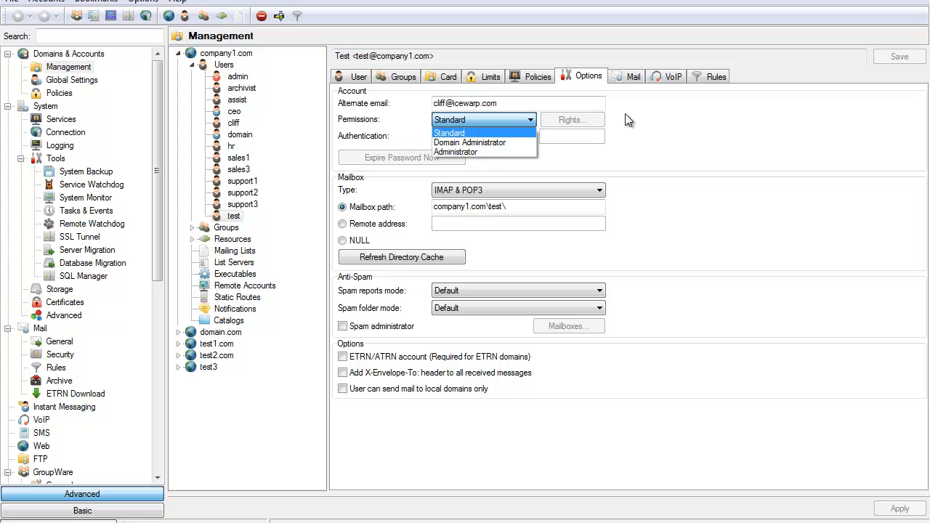
pyautogui.moveTo(455, 152)
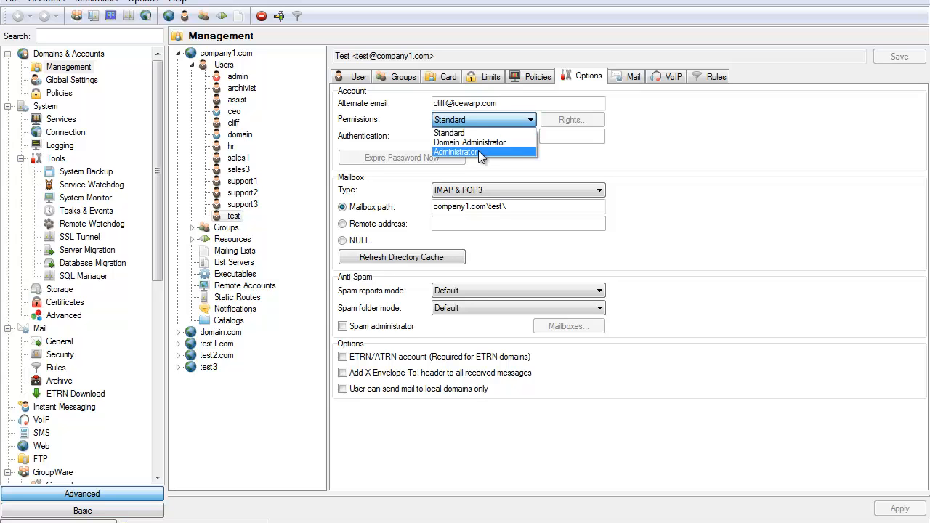
pyautogui.click(469, 143)
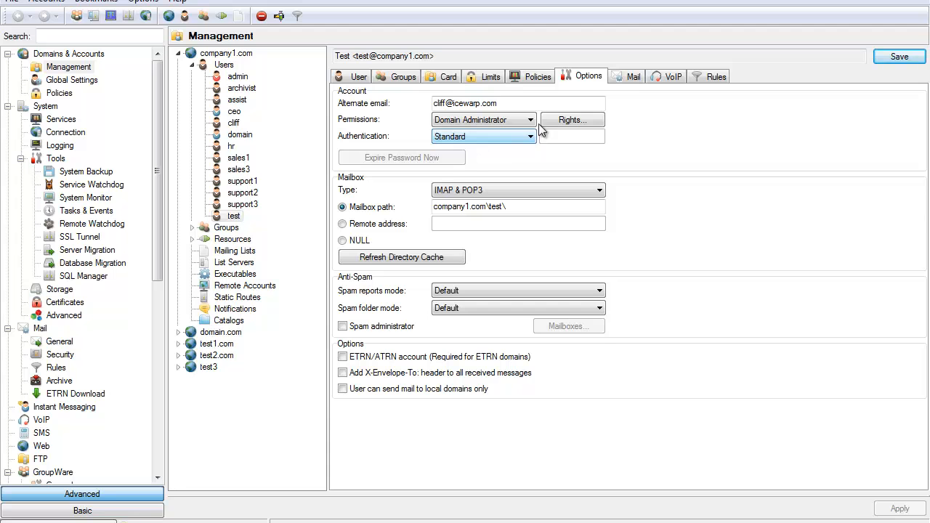
pyautogui.click(571, 119)
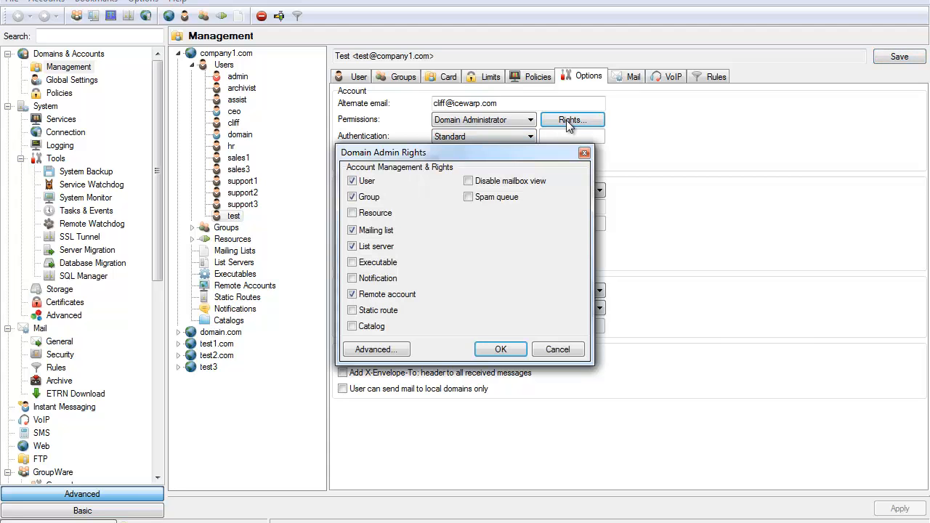
pyautogui.click(500, 349)
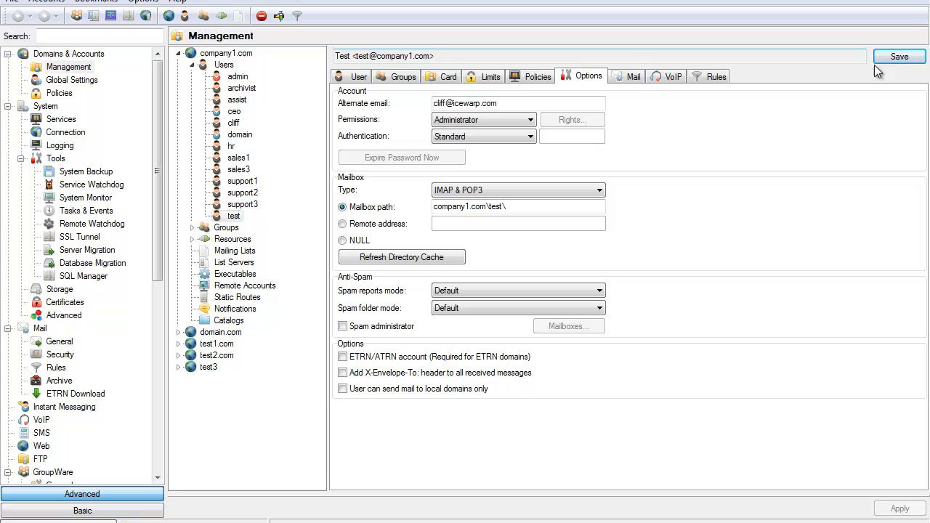
pyautogui.click(899, 57)
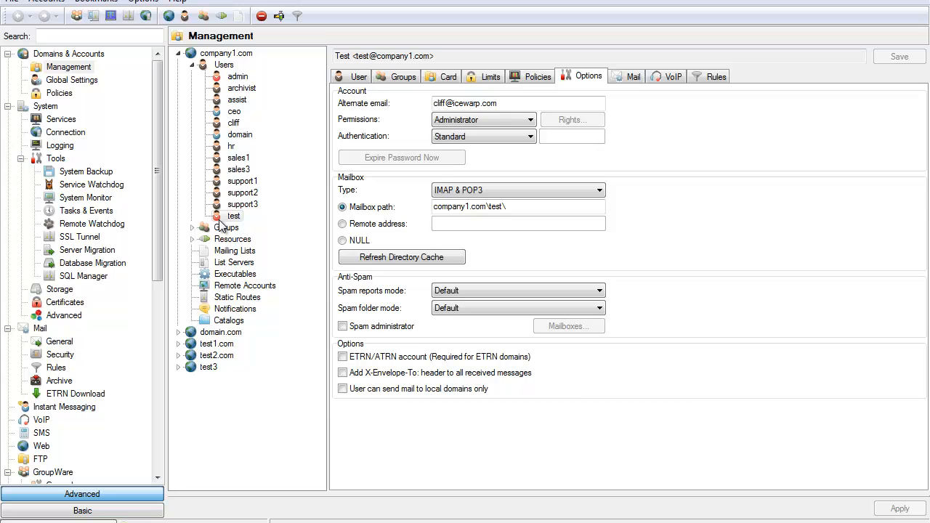
pyautogui.moveTo(493, 163)
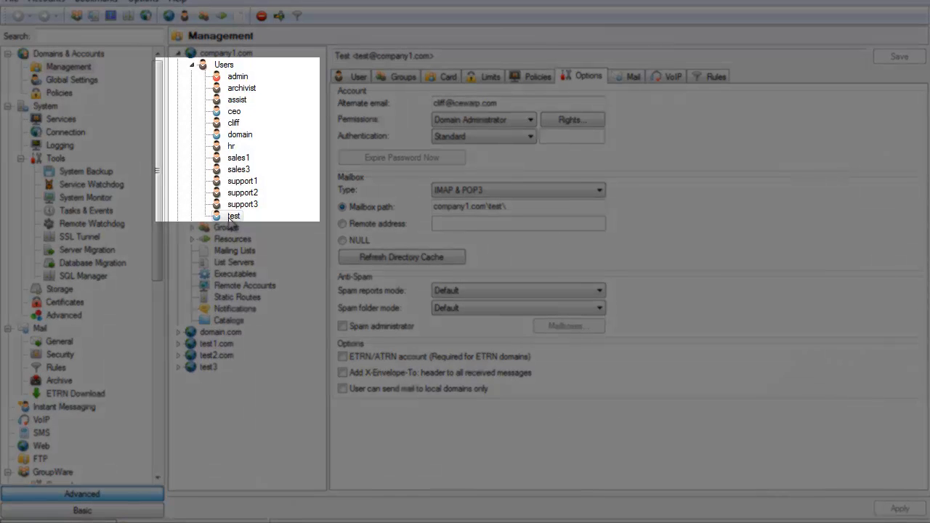
# - Select support3, then support2, showing support2's Standard permissions and IMAP & POP3 mailbox
pyautogui.click(242, 204)
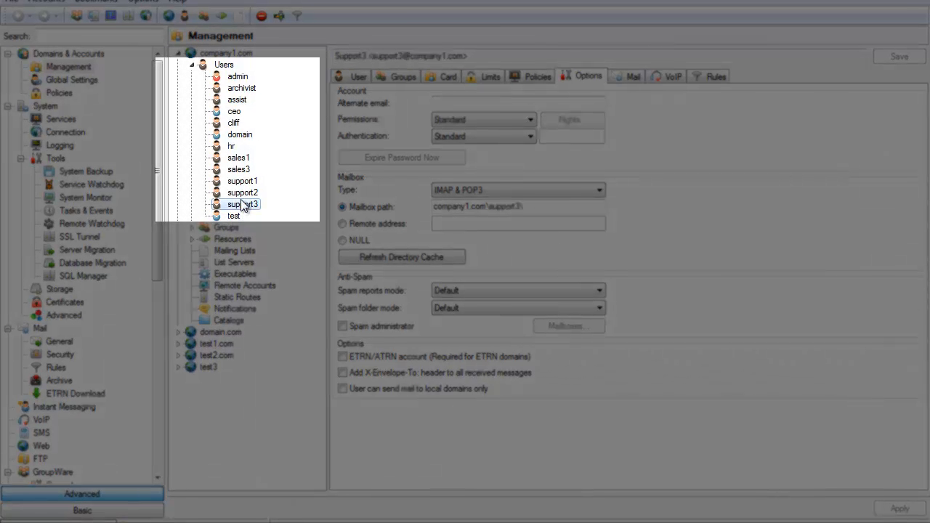
pyautogui.click(242, 192)
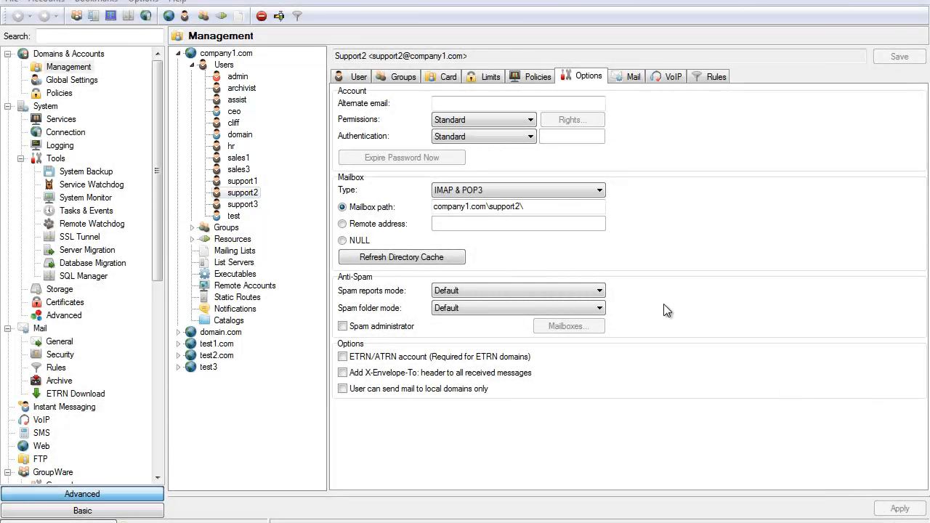
pyautogui.moveTo(549, 210)
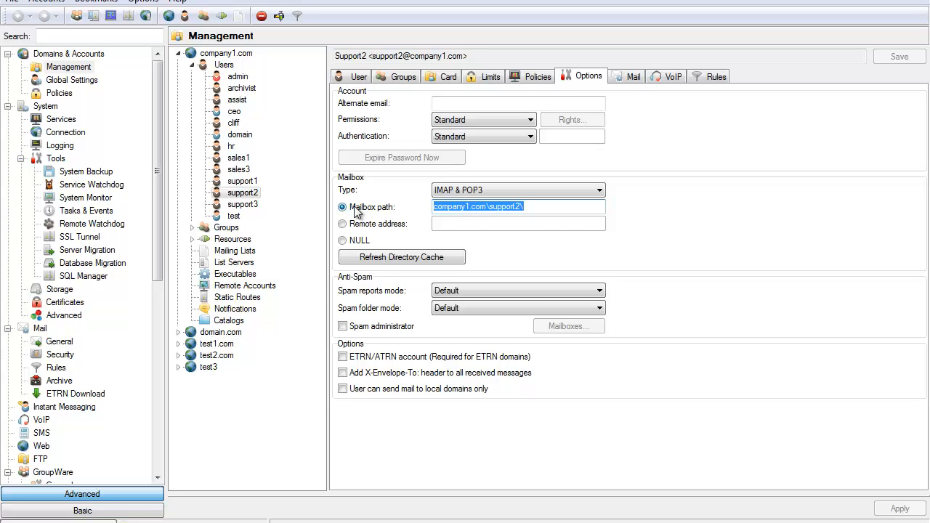
pyautogui.moveTo(633, 227)
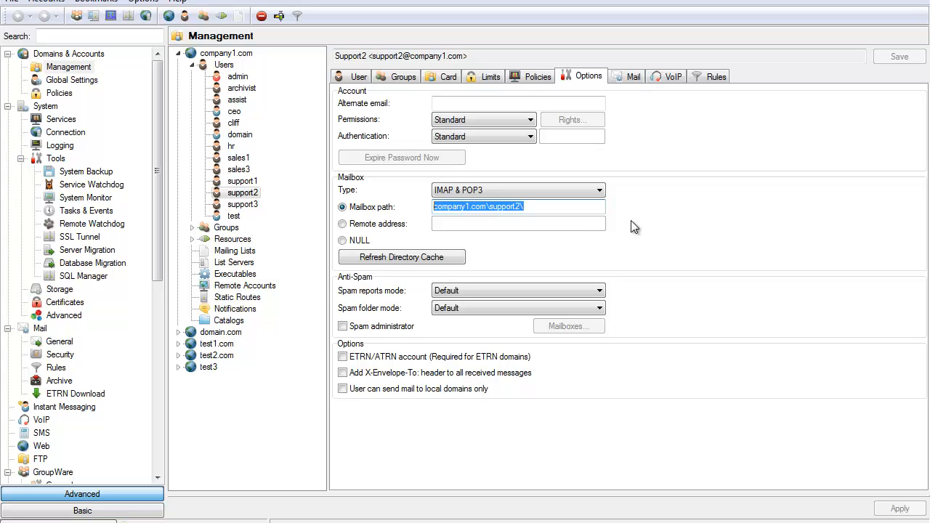
pyautogui.click(342, 223)
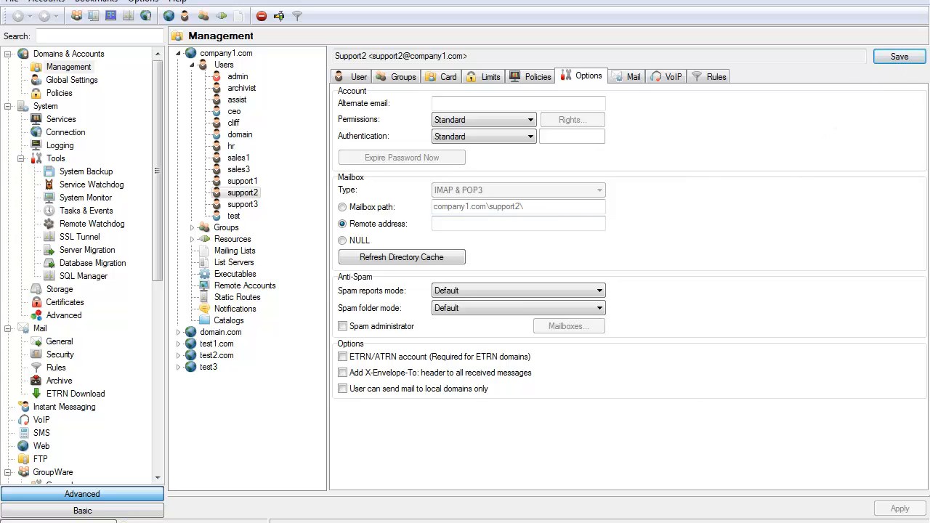
pyautogui.click(516, 224)
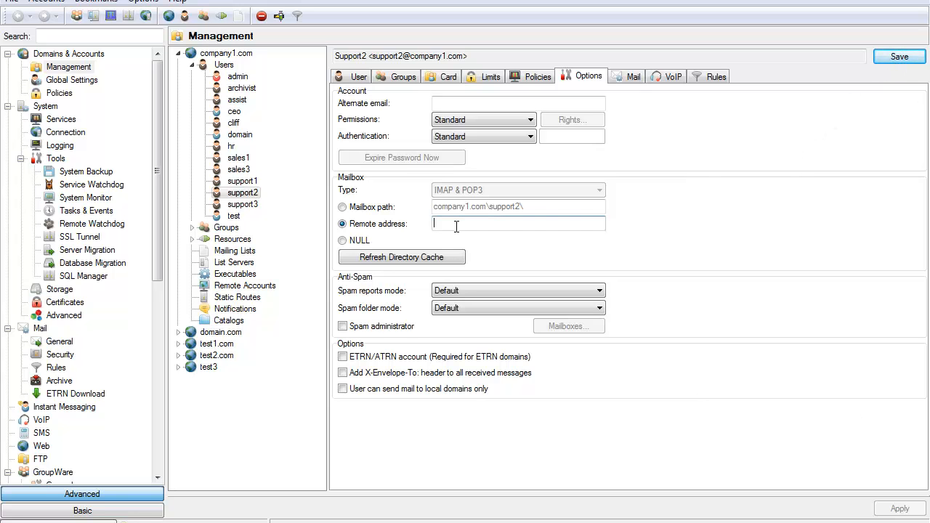
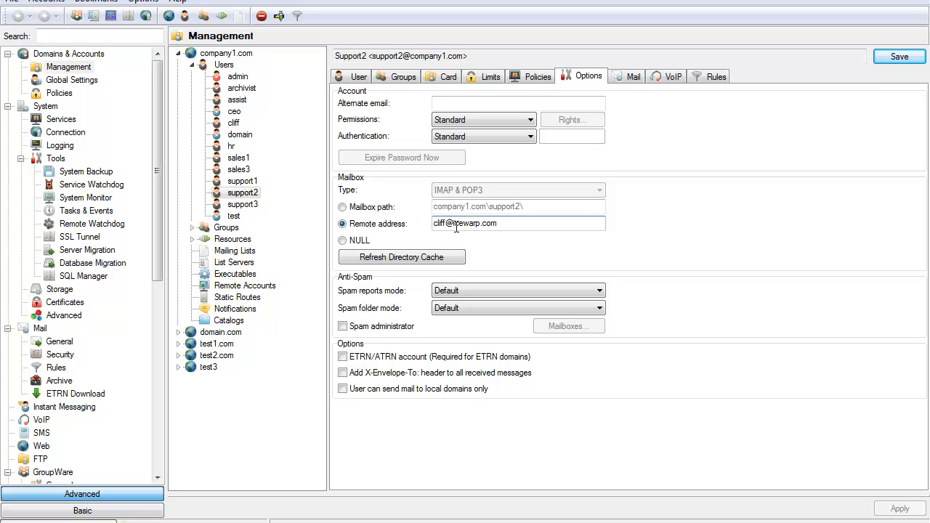
# - Make support2 a spam administrator, then show its mail forwarding and responder settings
pyautogui.click(598, 291)
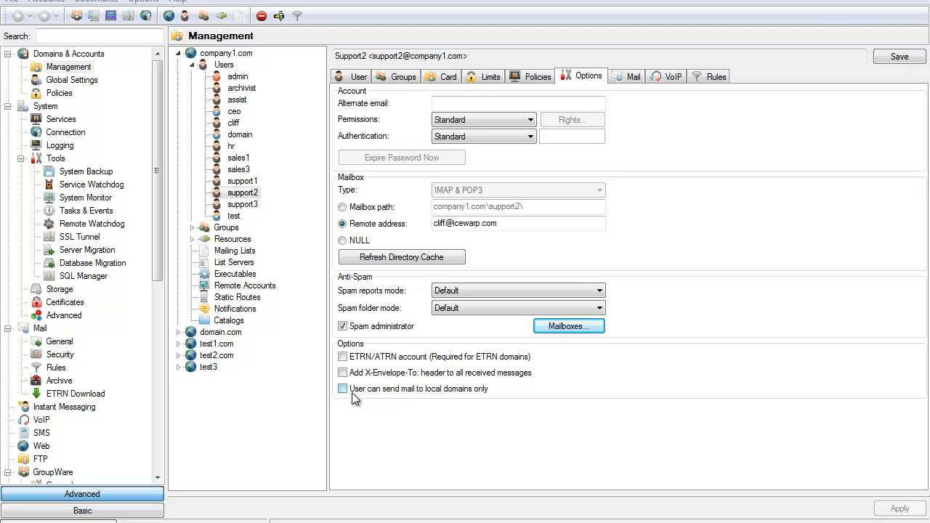
pyautogui.click(632, 76)
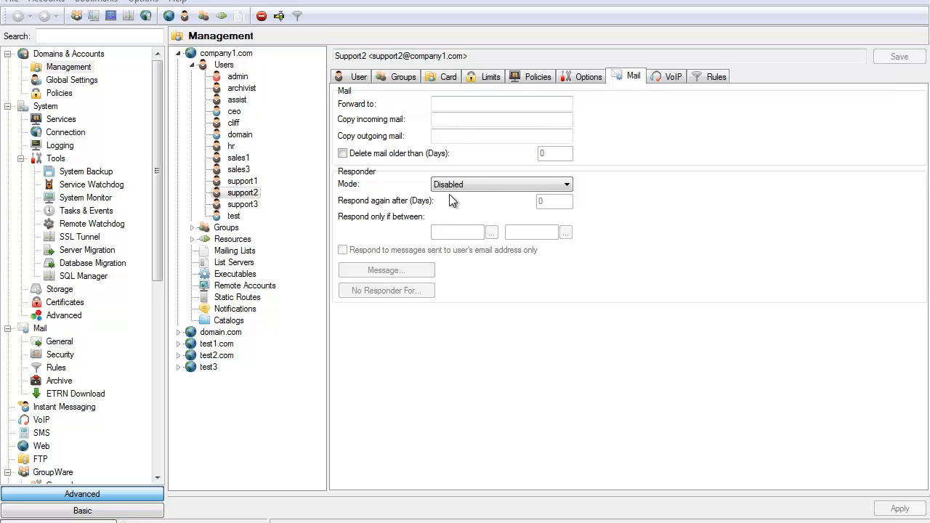
# - Set support2's responder to respond once, enable deleting old mail, and view VoIP settings
pyautogui.click(501, 184)
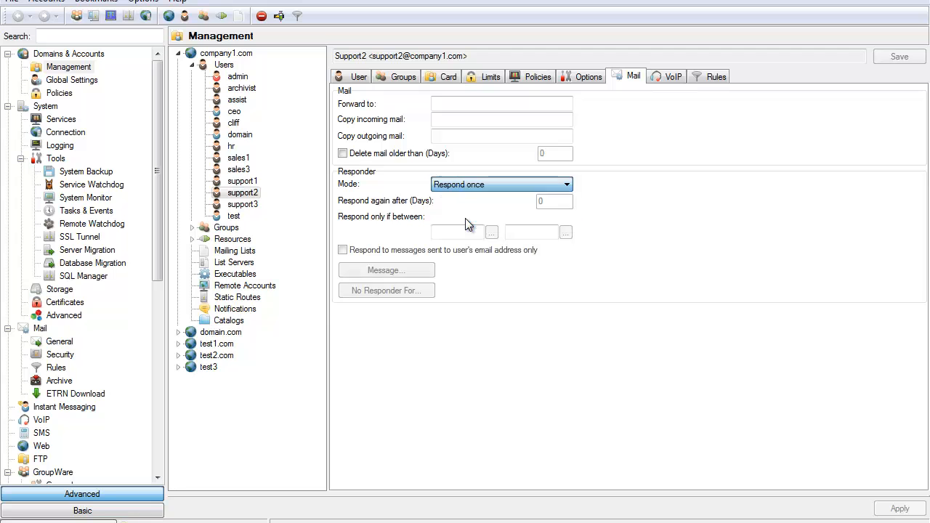
pyautogui.click(386, 269)
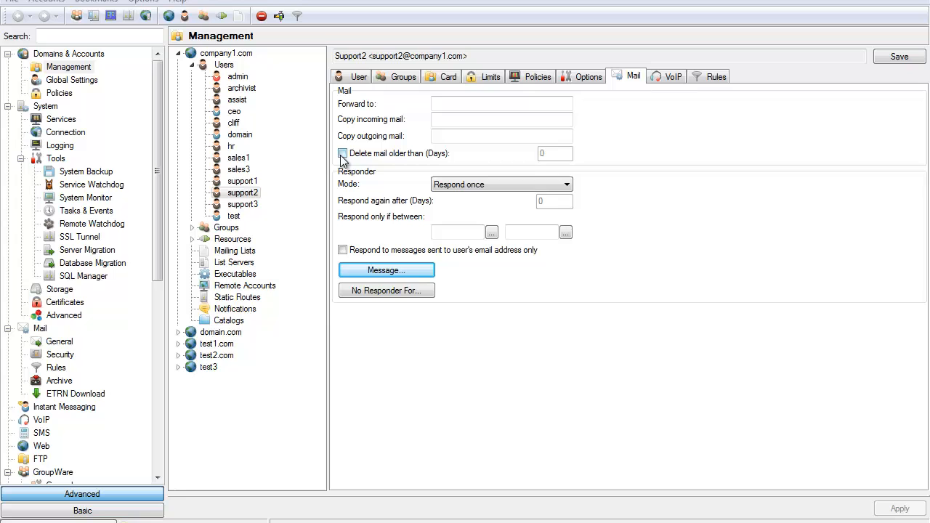
pyautogui.click(342, 153)
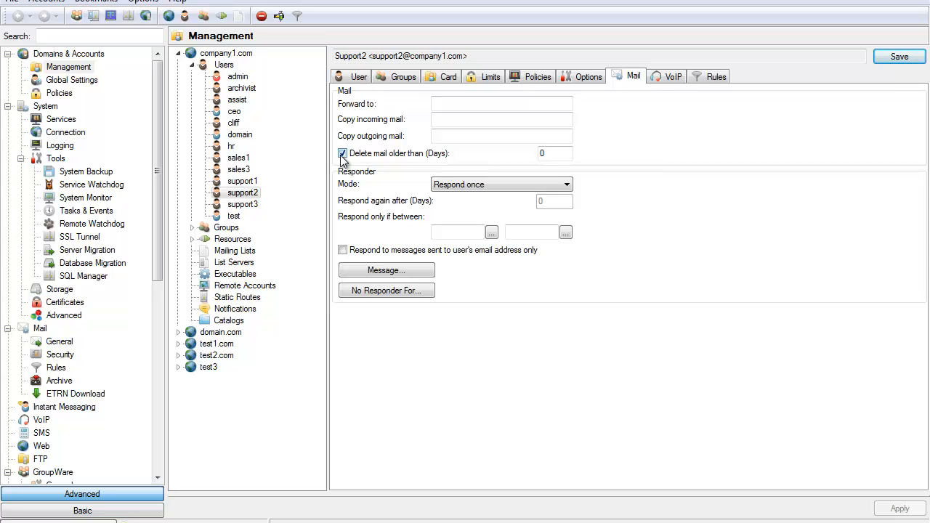
pyautogui.click(672, 76)
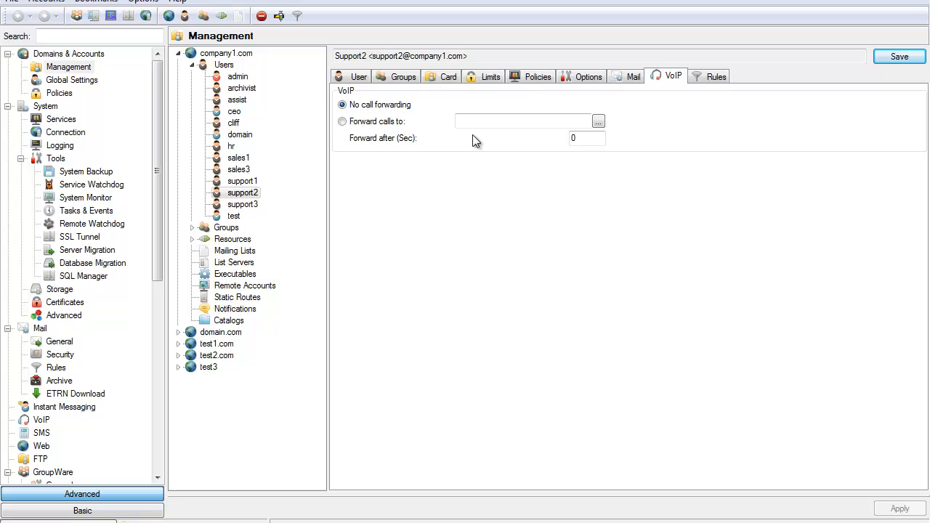
pyautogui.moveTo(476, 149)
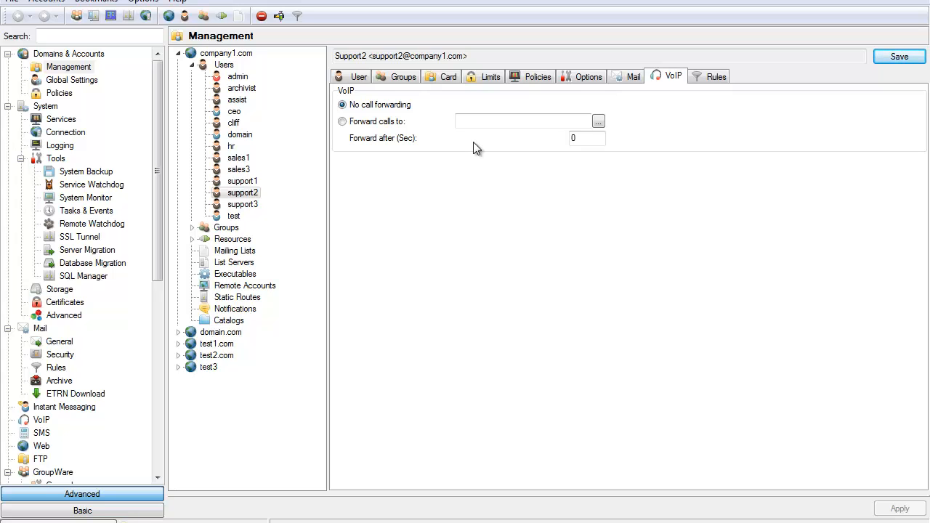
# - Leave support2's VoIP at no call forwarding and view its Rules tab
pyautogui.click(715, 76)
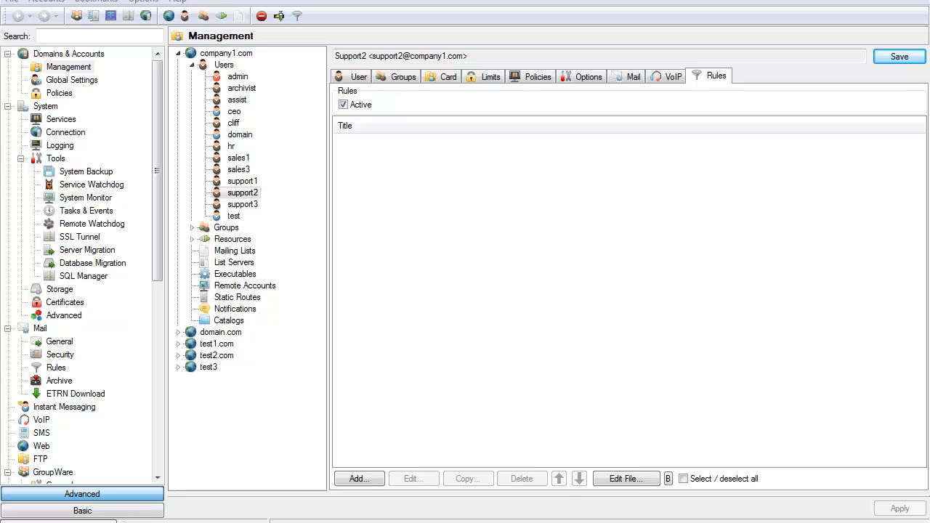
pyautogui.moveTo(923, 169)
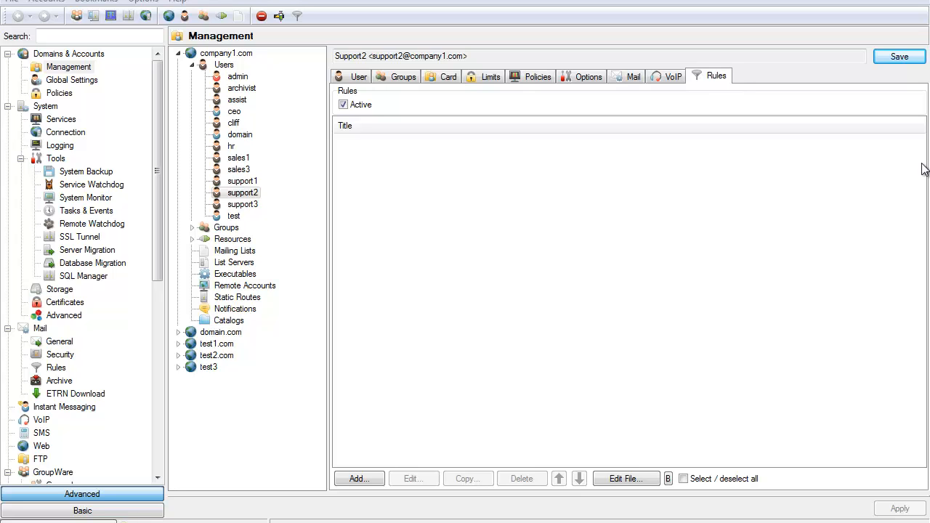
pyautogui.moveTo(600, 184)
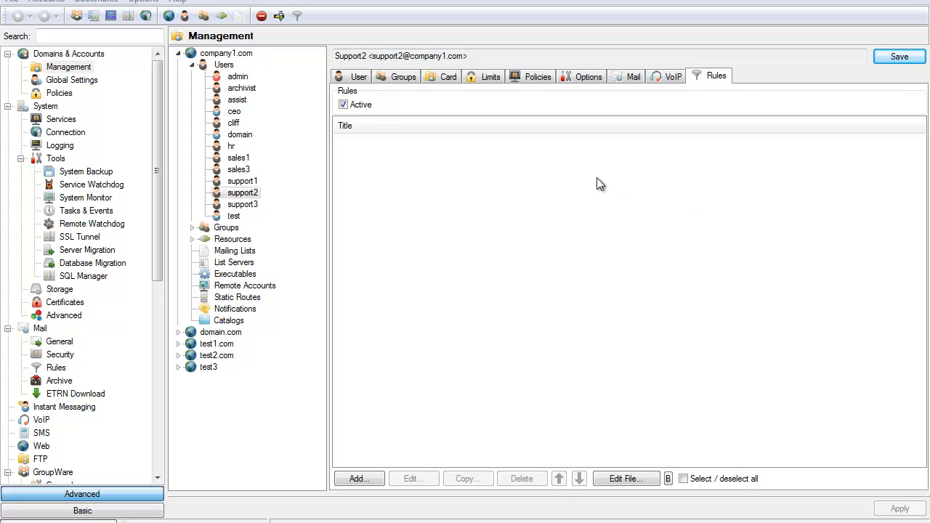
# - Open the Rule dialog to add a new rule for support2
pyautogui.click(359, 478)
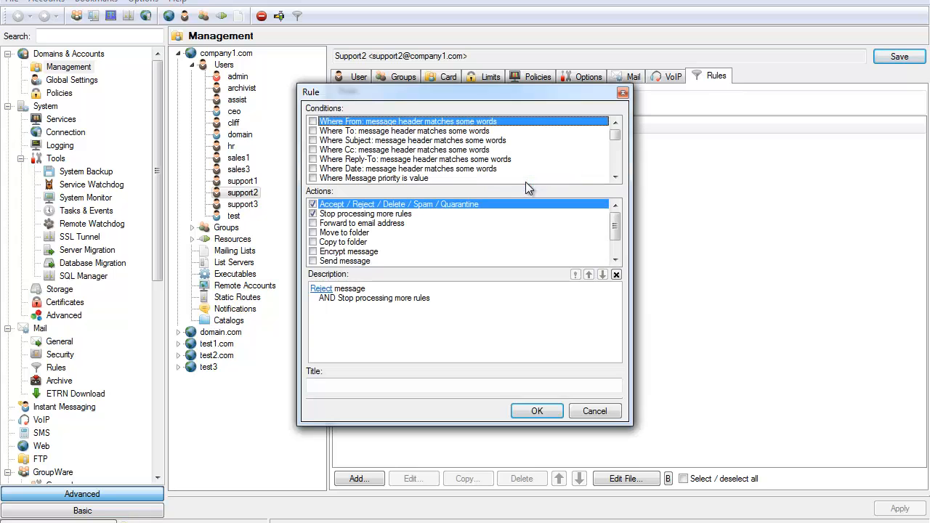